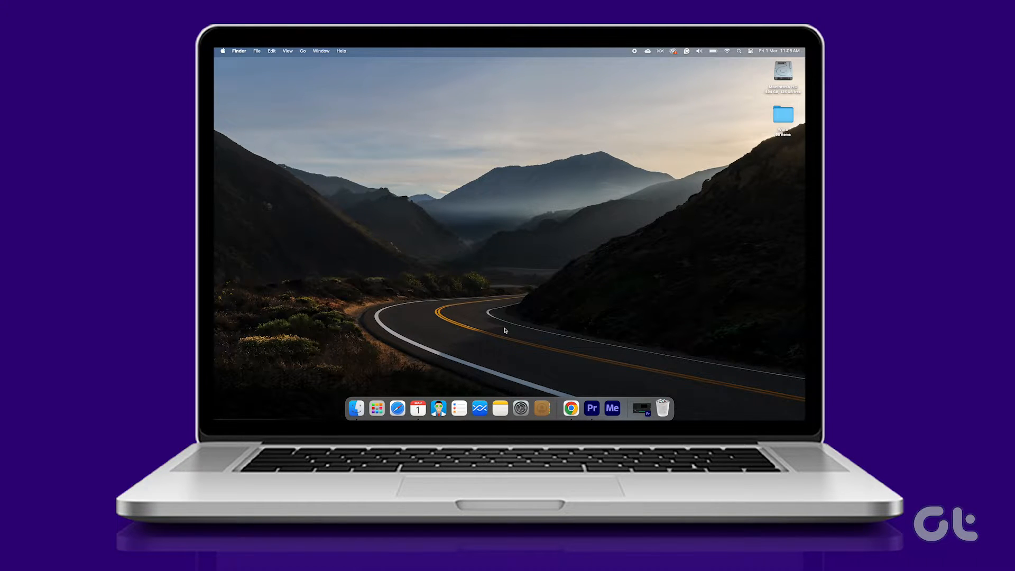
Launch Safari and start a new Private Browsing window via File > New Private Window.
left_click(397, 409)
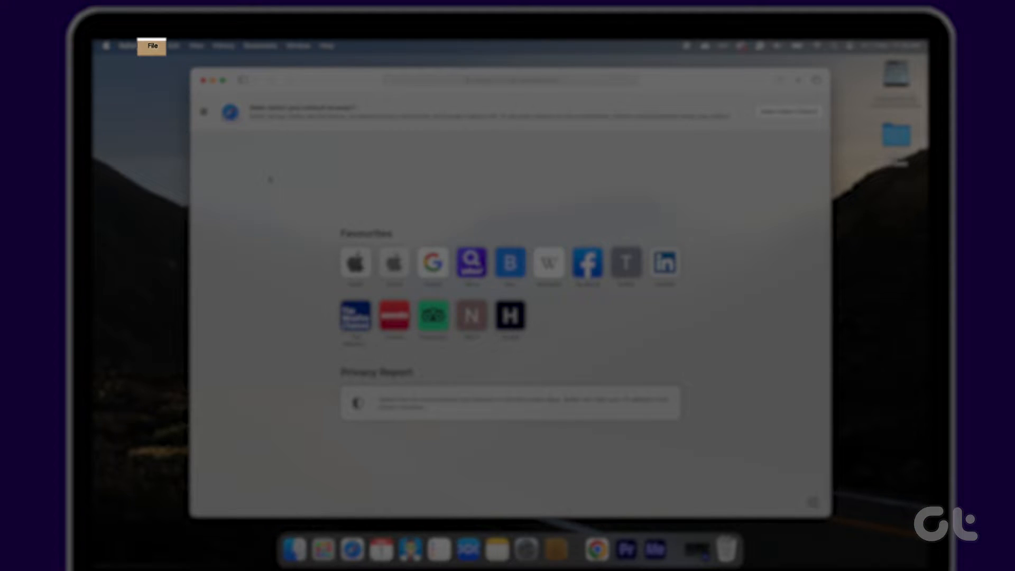
left_click(152, 45)
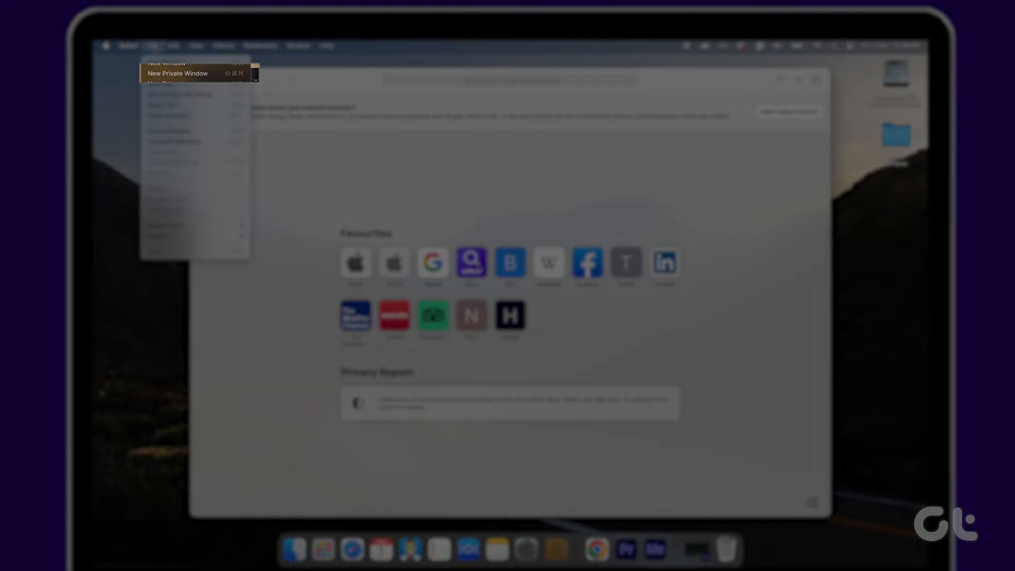
left_click(177, 73)
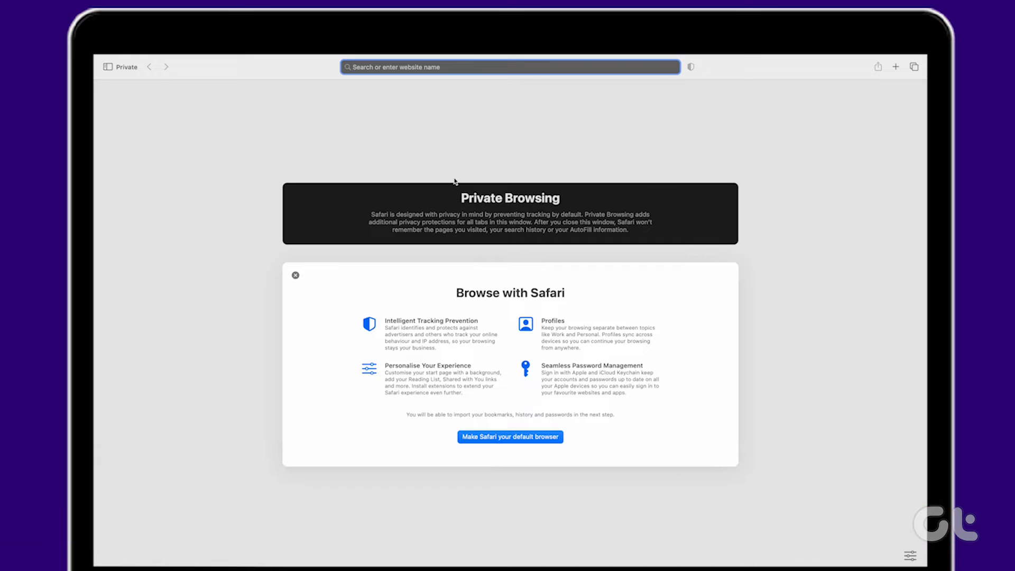
Enter 'gmail' in the private window's address bar.
type("gmail")
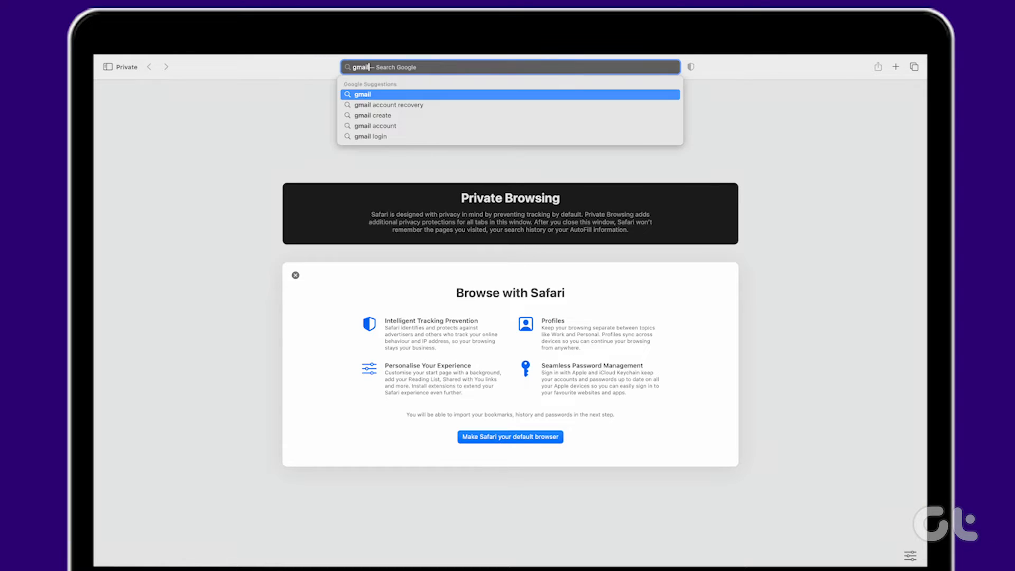